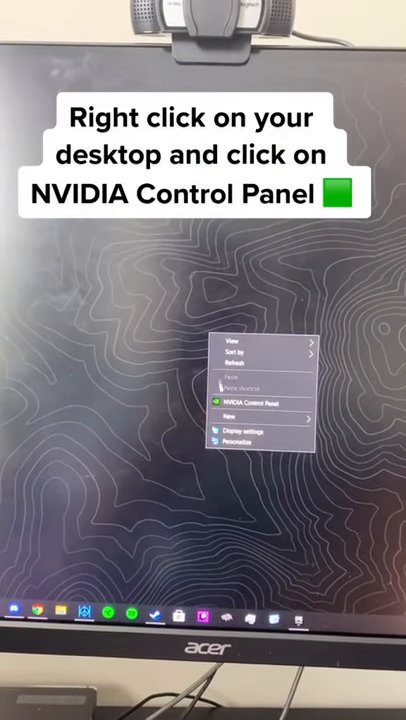
- Launch NVIDIA Control Panel from the desktop and open the Set up G-SYNC page under Display
{"action": "left_click", "coordinate": [243, 405]}
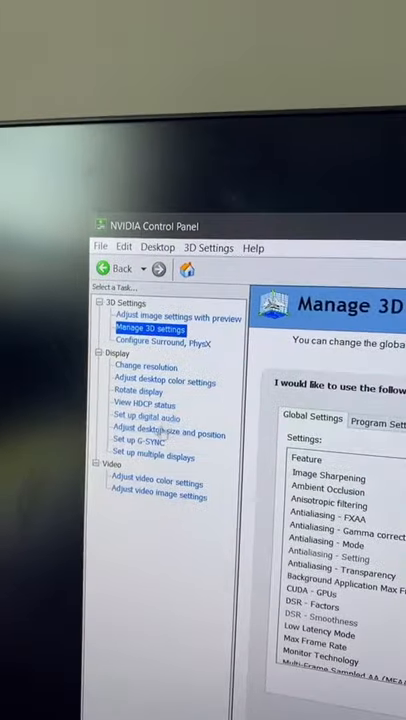
{"action": "left_click", "coordinate": [136, 440]}
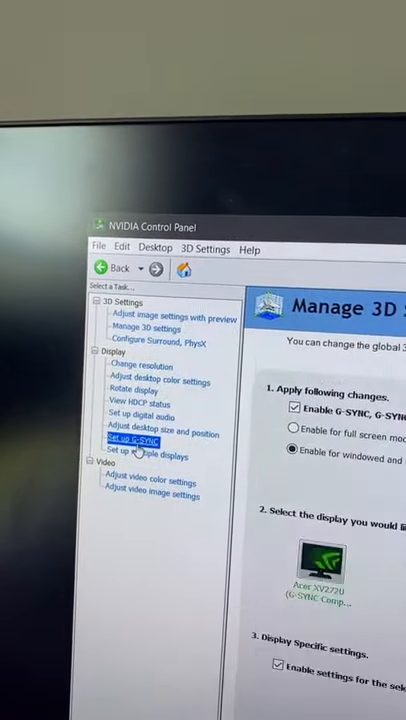